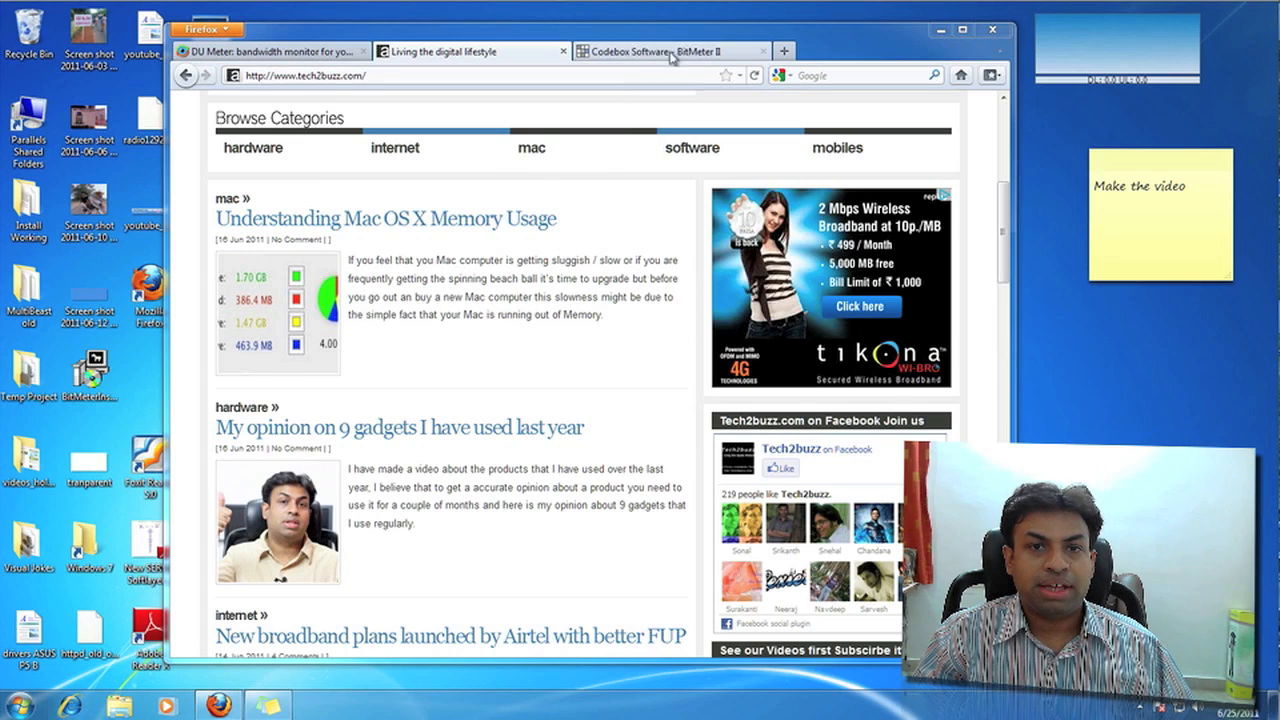
Step: View the BitMeter II page, then its usage statistics graphs from the meter's options, and close them
click(664, 52)
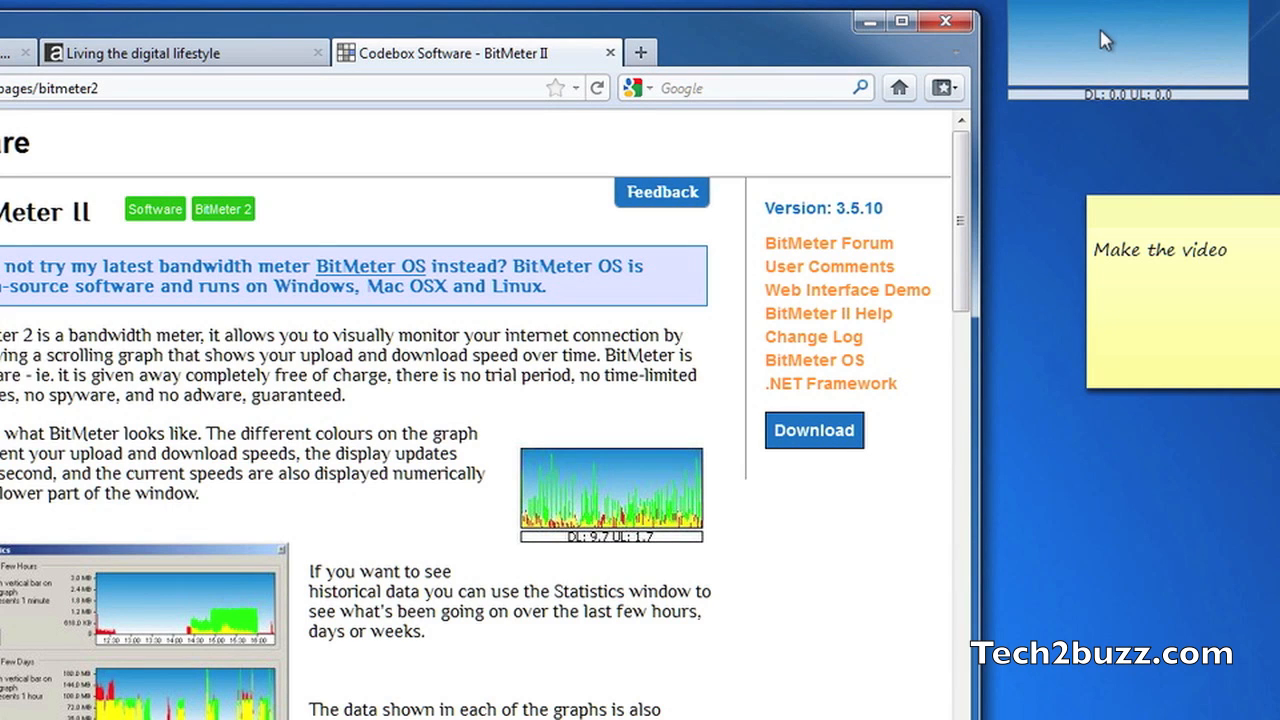
right_click(1104, 40)
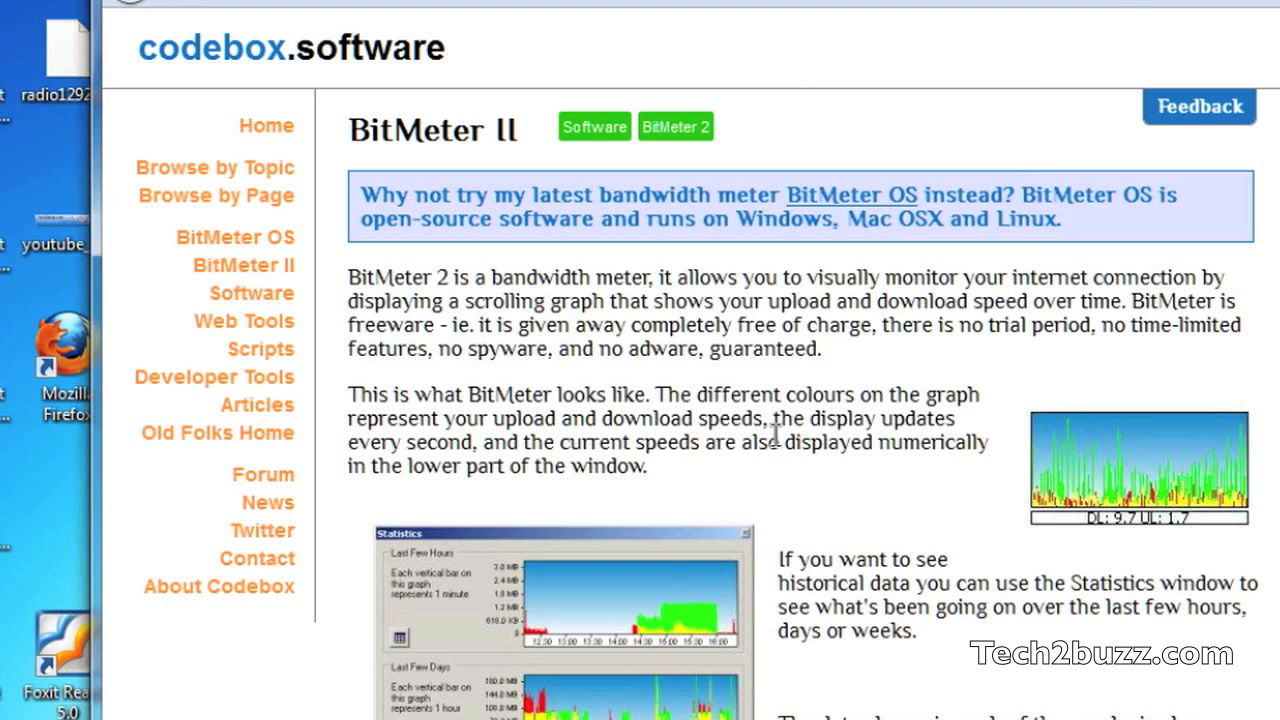
mouse_move(800, 384)
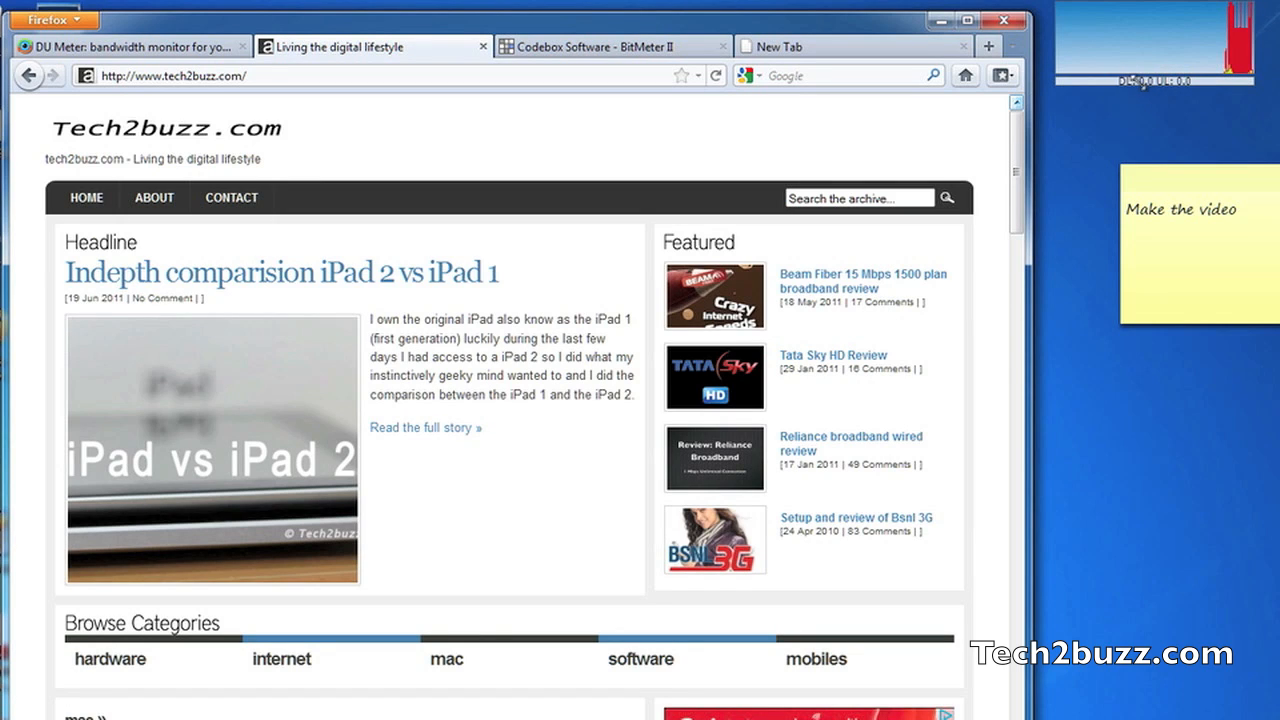
mouse_move(1160, 56)
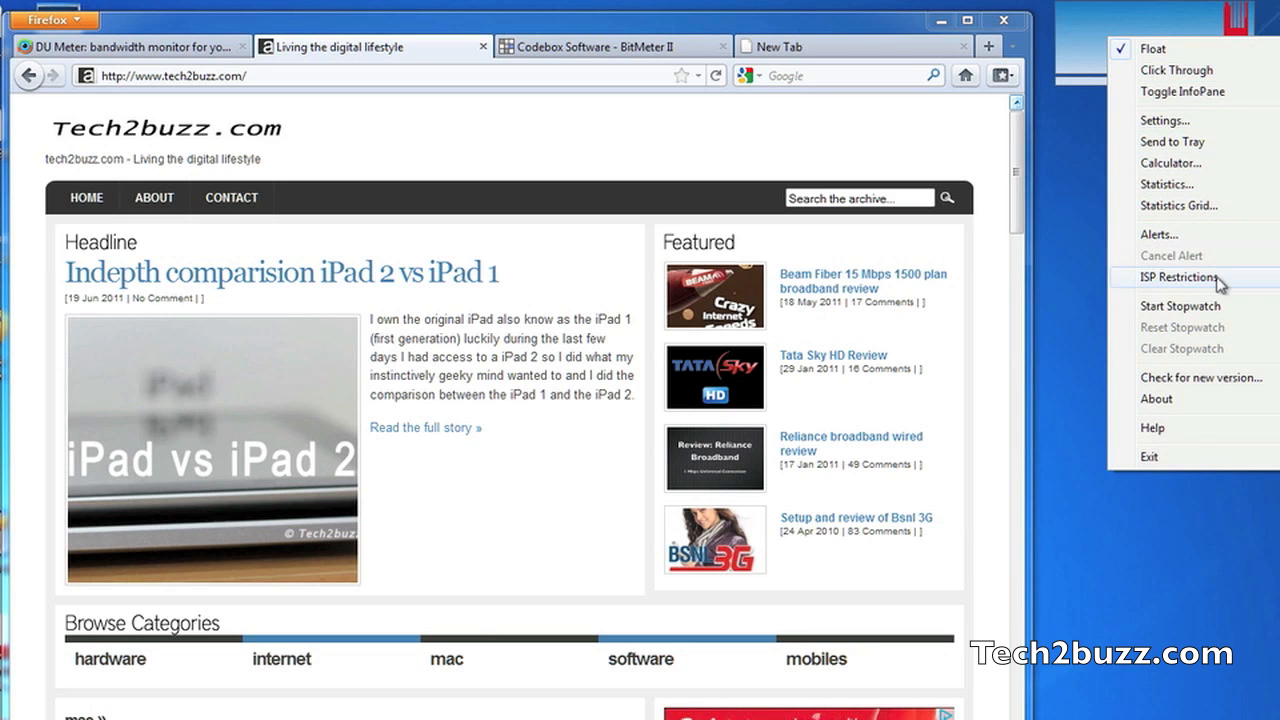
click(1168, 184)
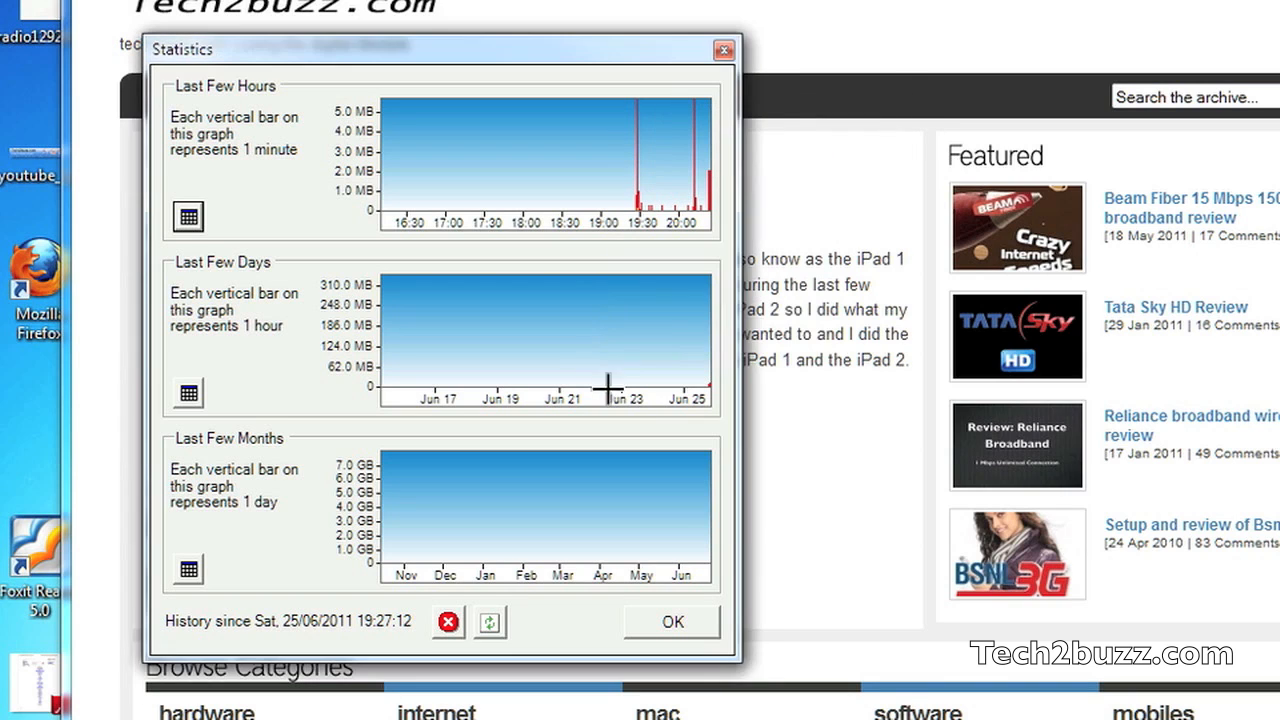
mouse_move(680, 364)
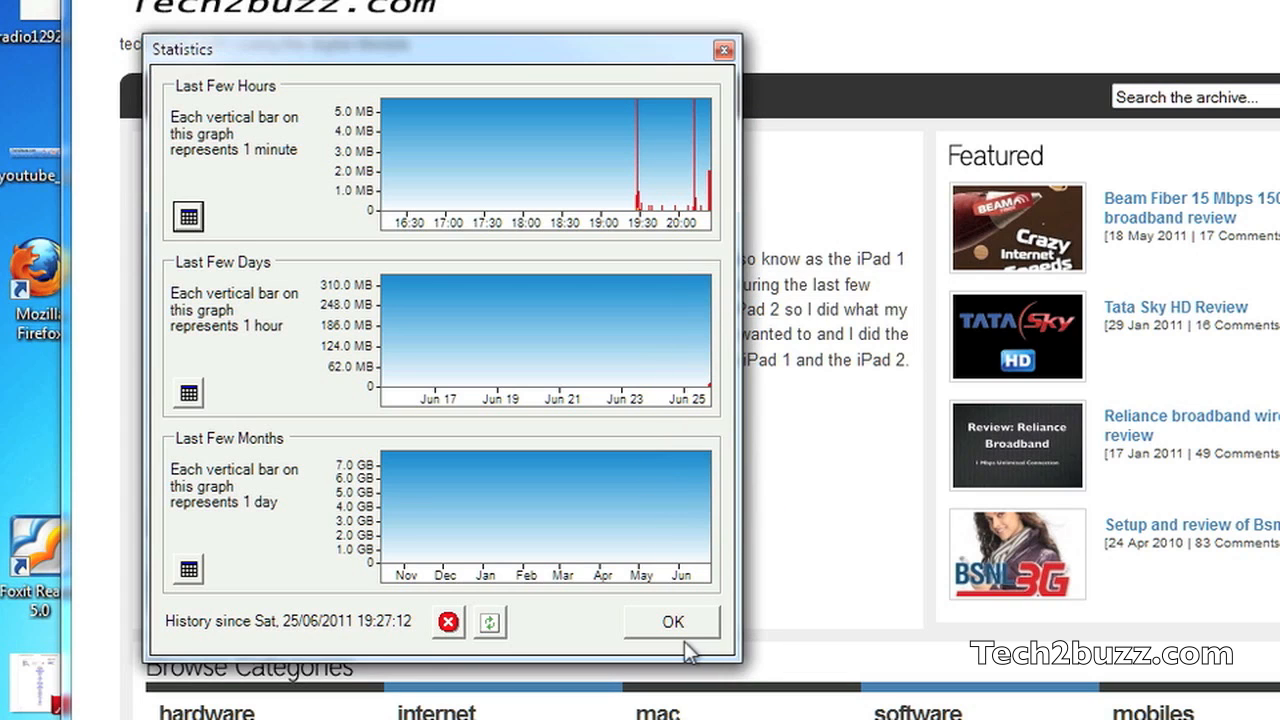
click(672, 622)
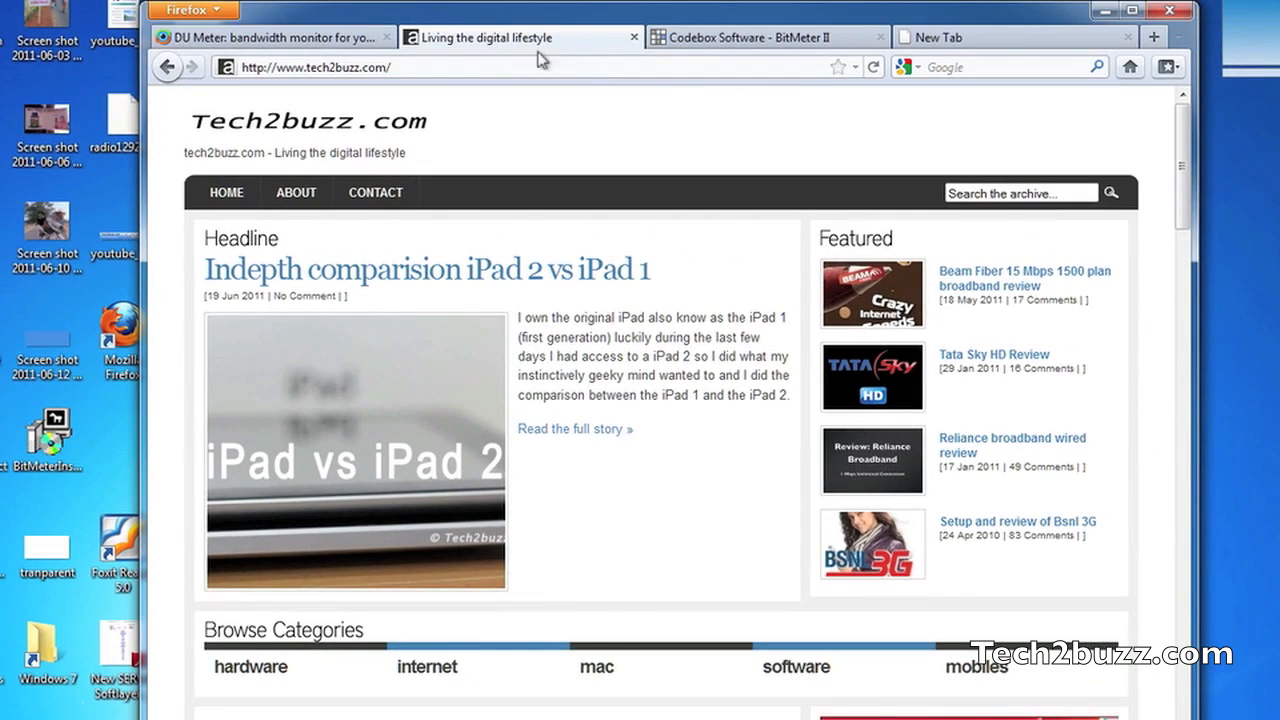
Step: Show the DU Meter page, then return to the Codebox BitMeter II page
click(276, 38)
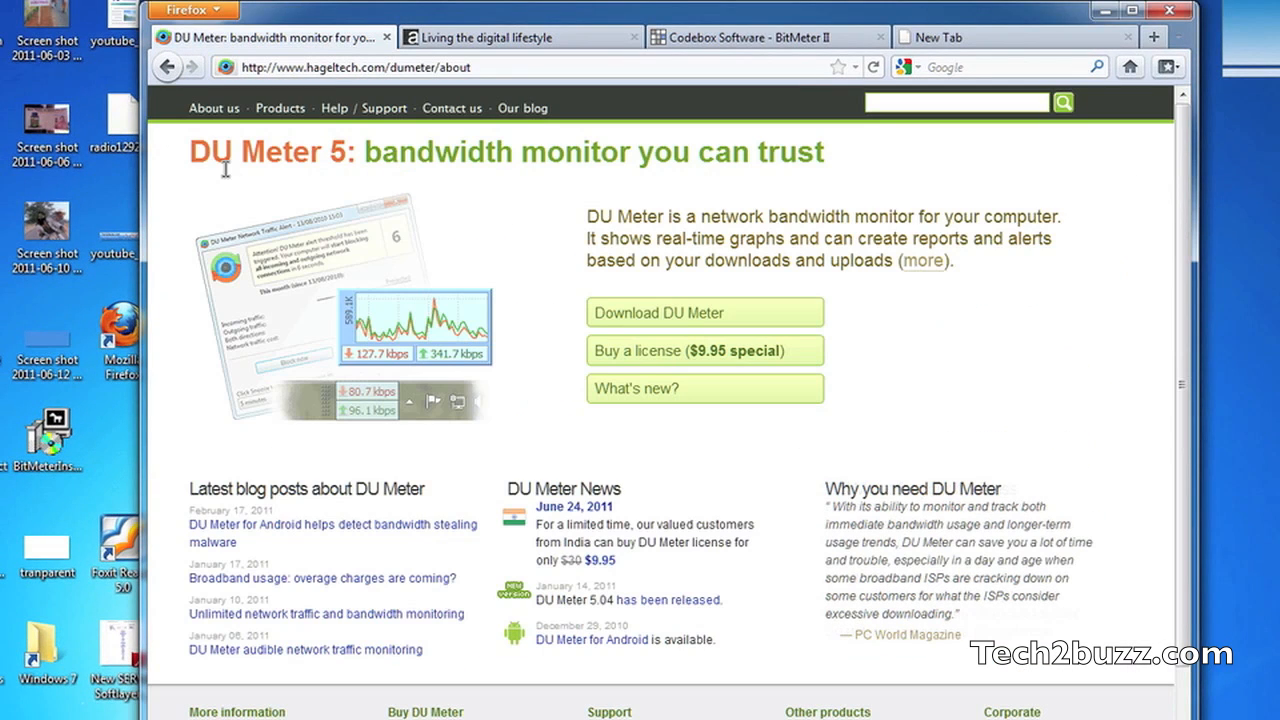
mouse_move(468, 196)
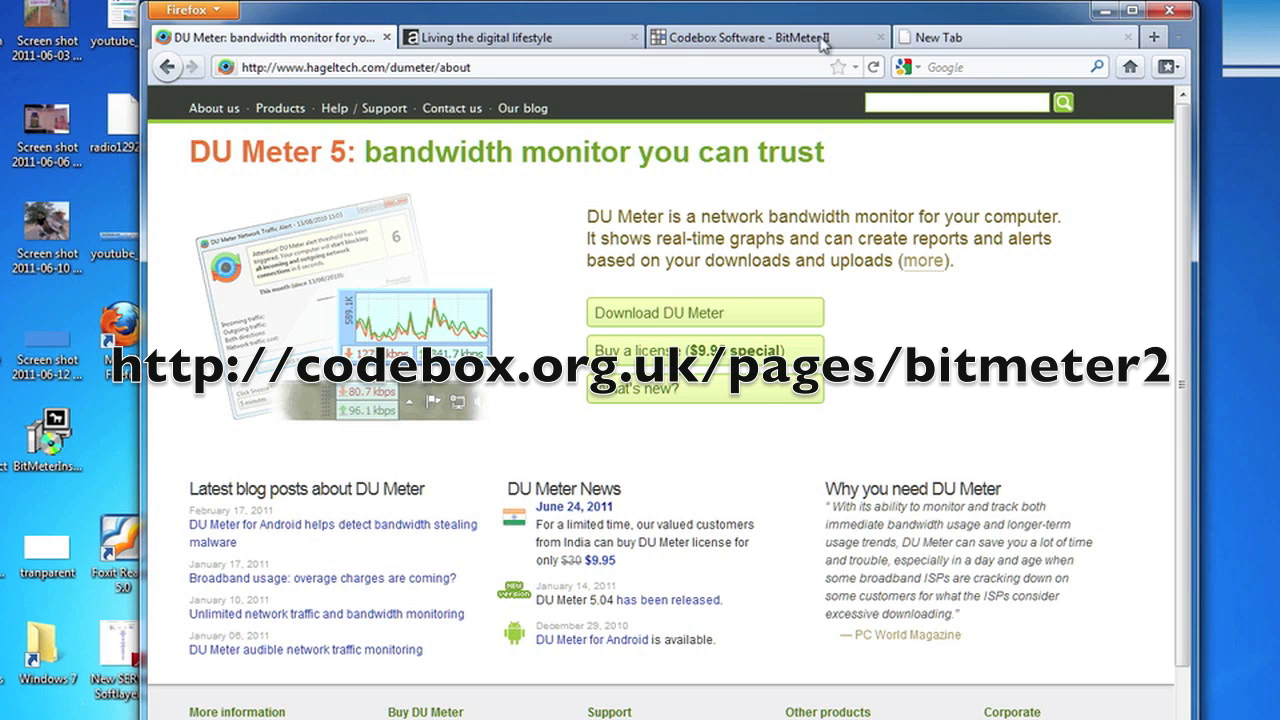
click(764, 36)
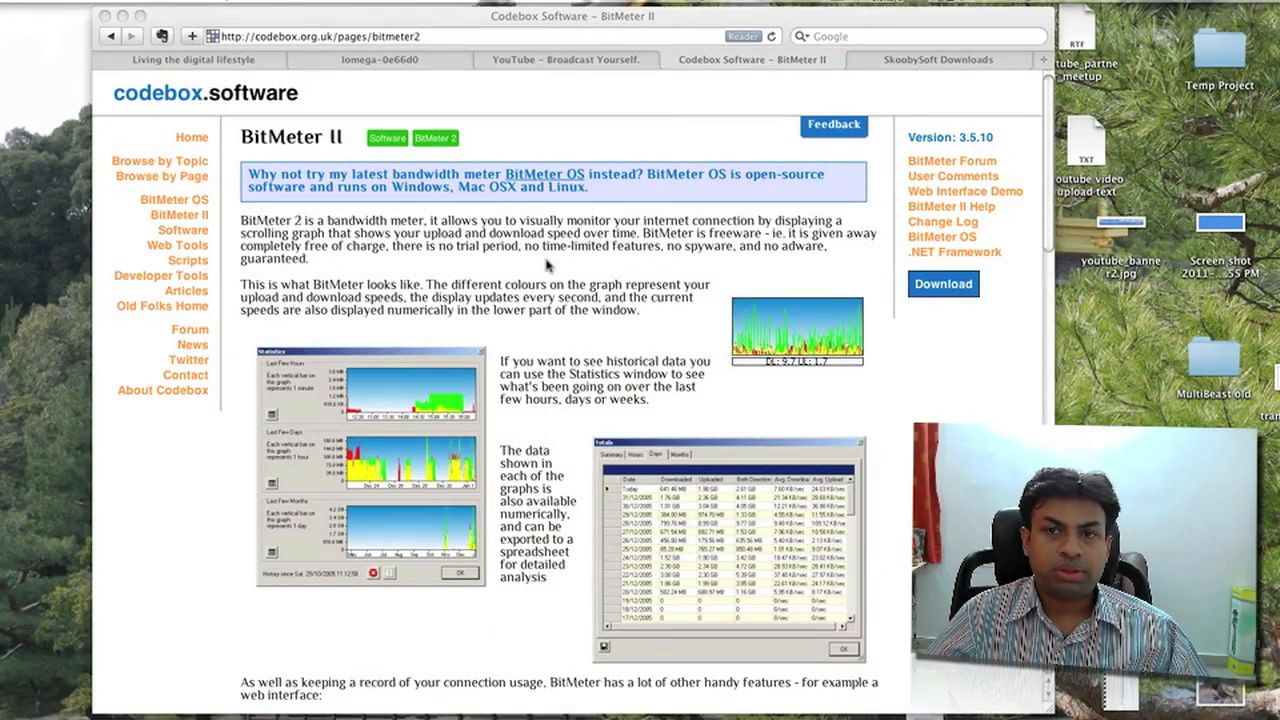
mouse_move(864, 76)
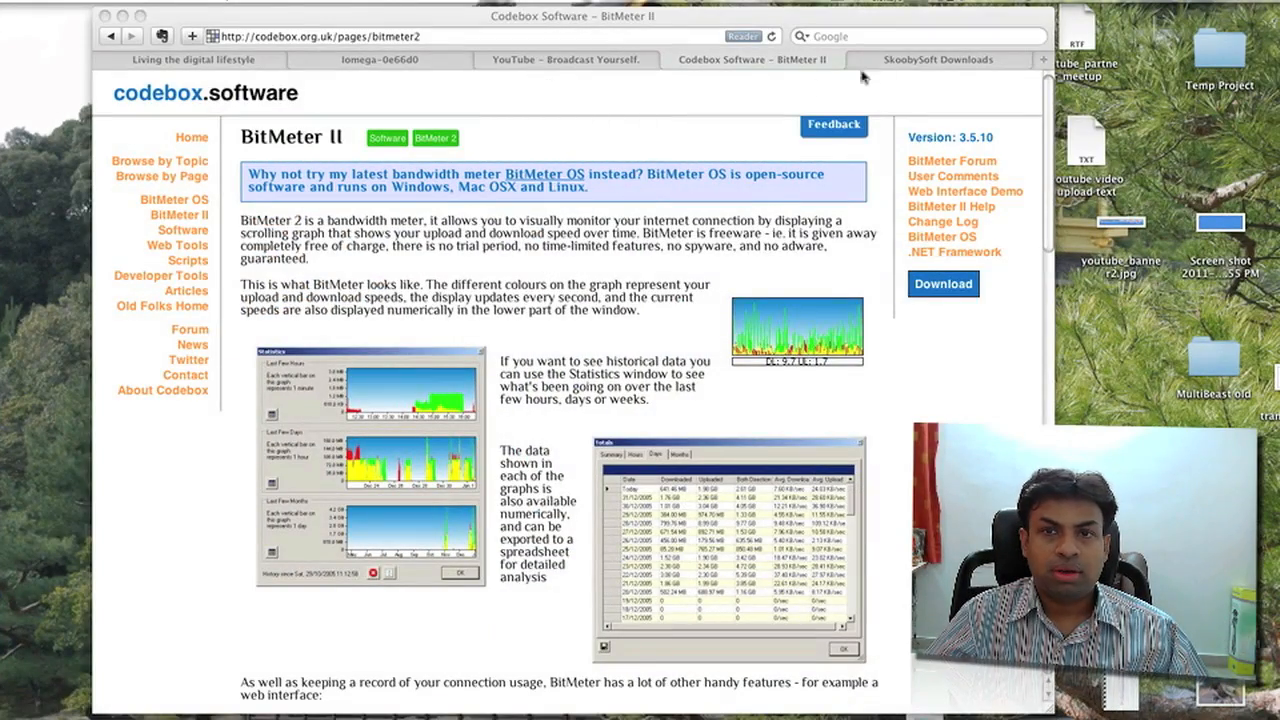
Step: Show the SkoobySoft page, move the SurplusMeter statistics aside and select the month start day 1
click(944, 60)
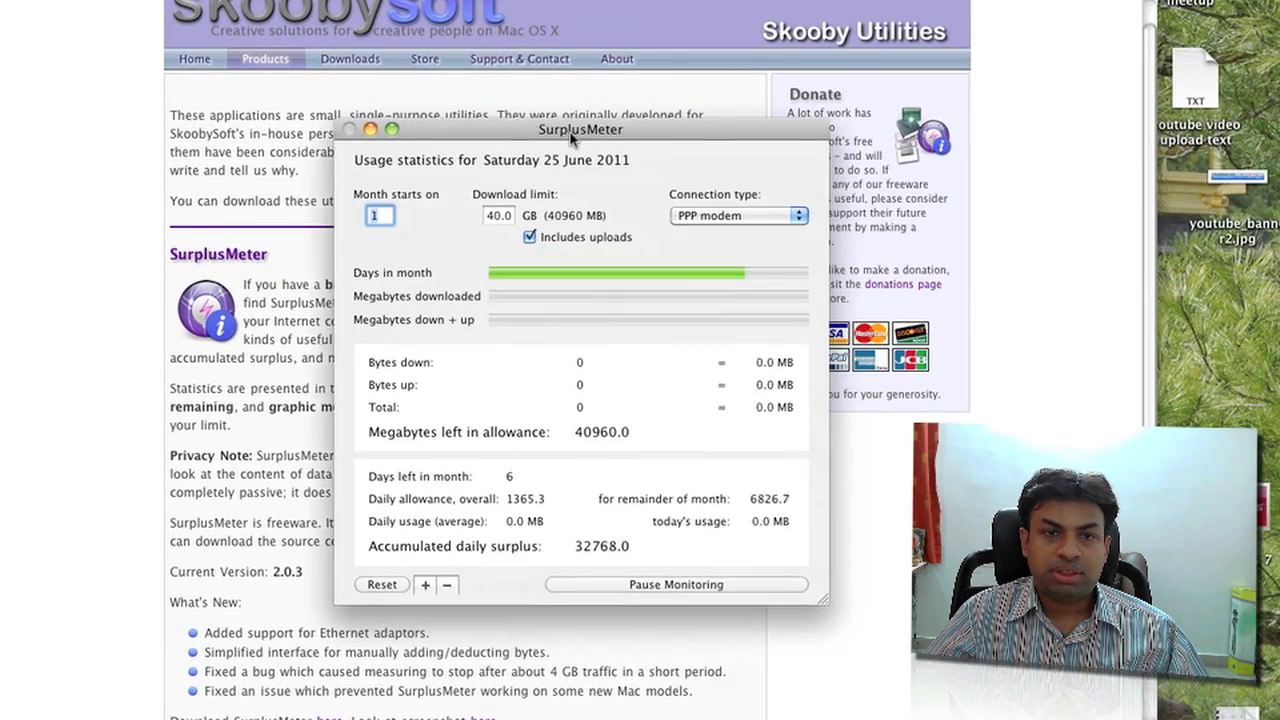
drag(580, 128, 532, 128)
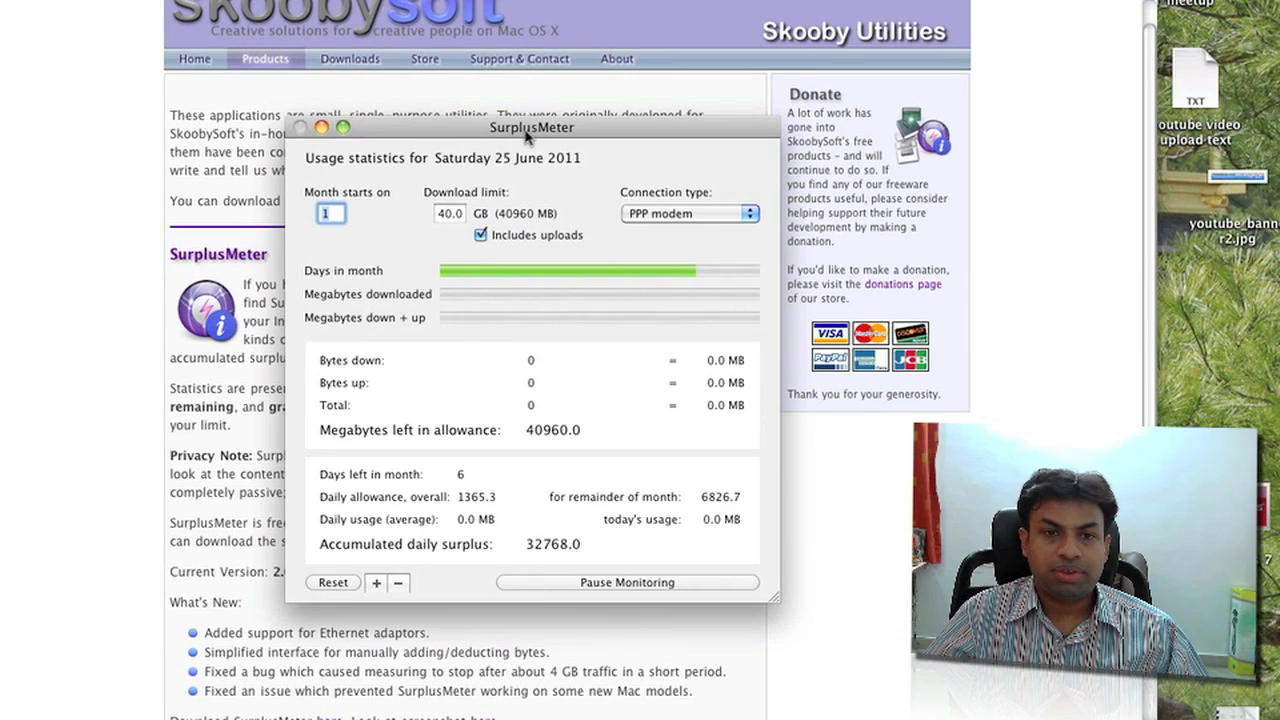
drag(530, 128, 530, 56)
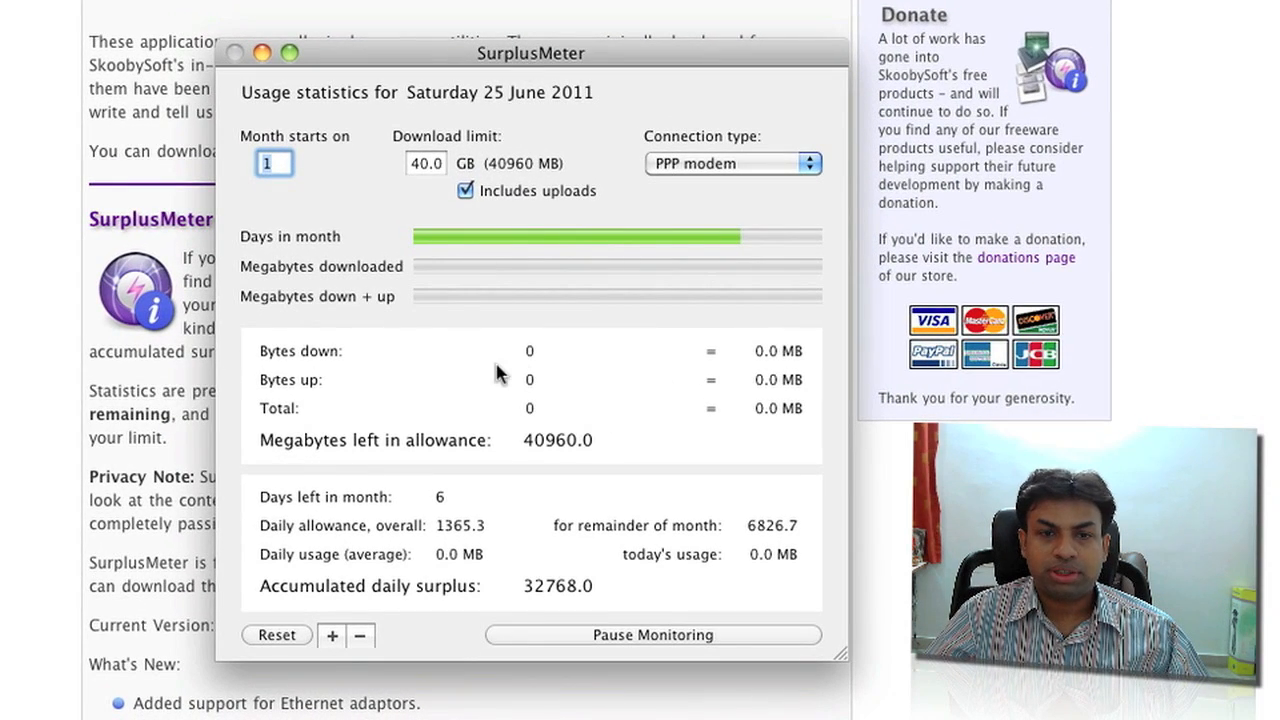
mouse_move(312, 176)
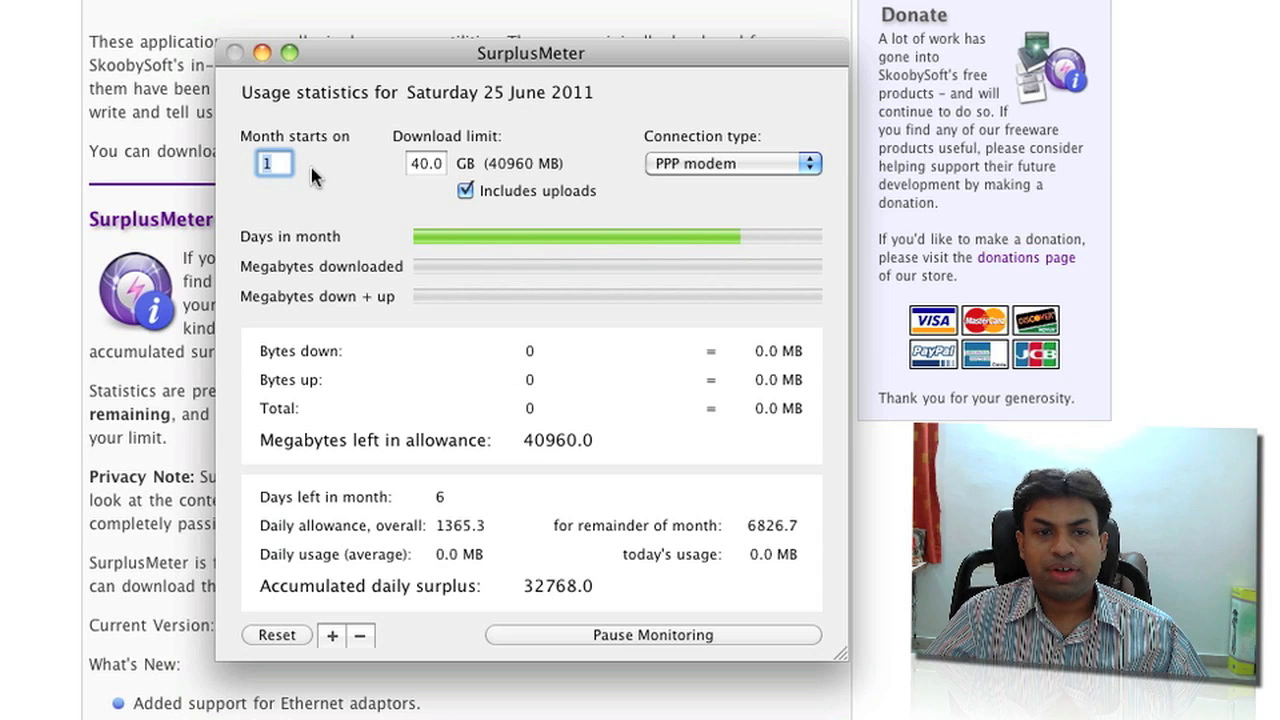
click(272, 164)
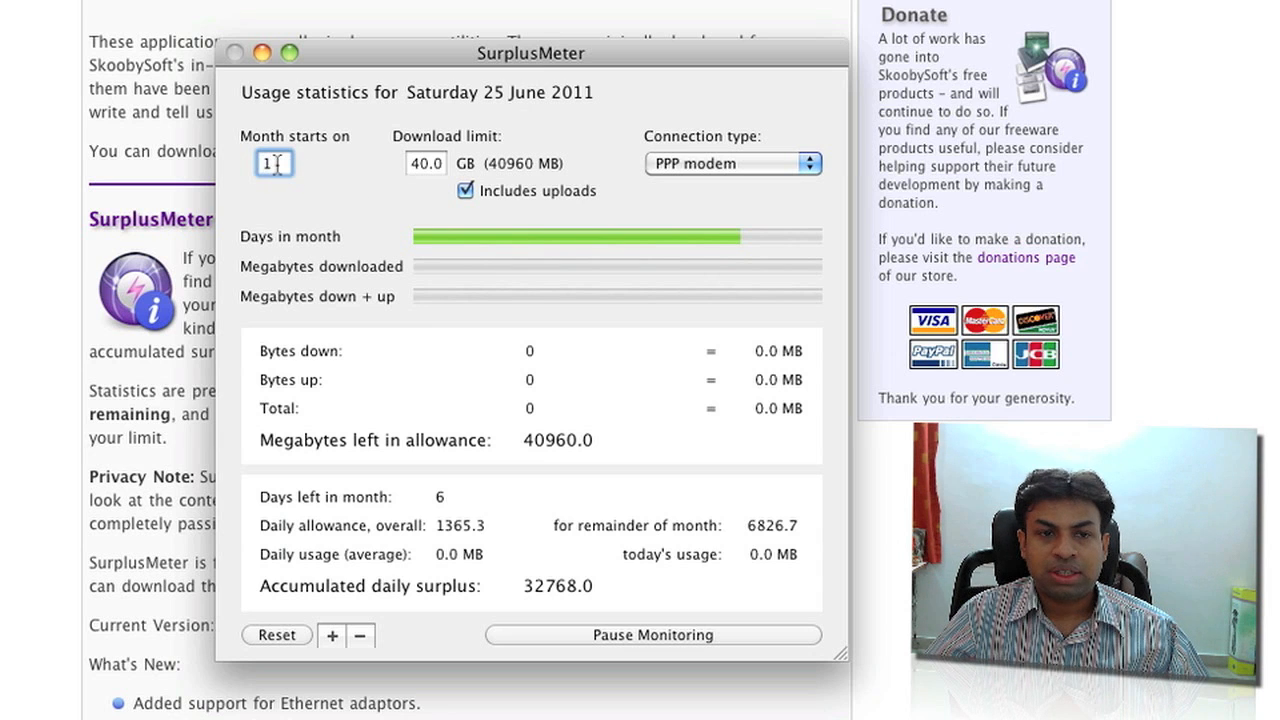
click(424, 164)
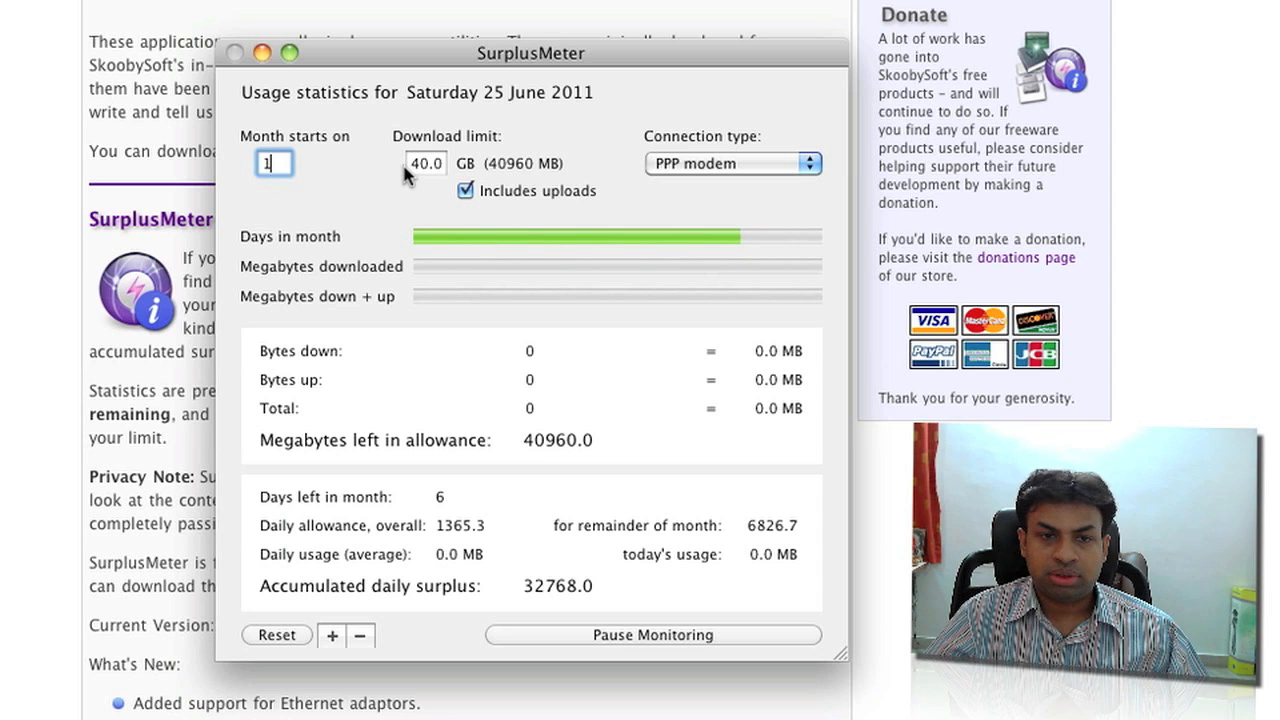
mouse_move(488, 330)
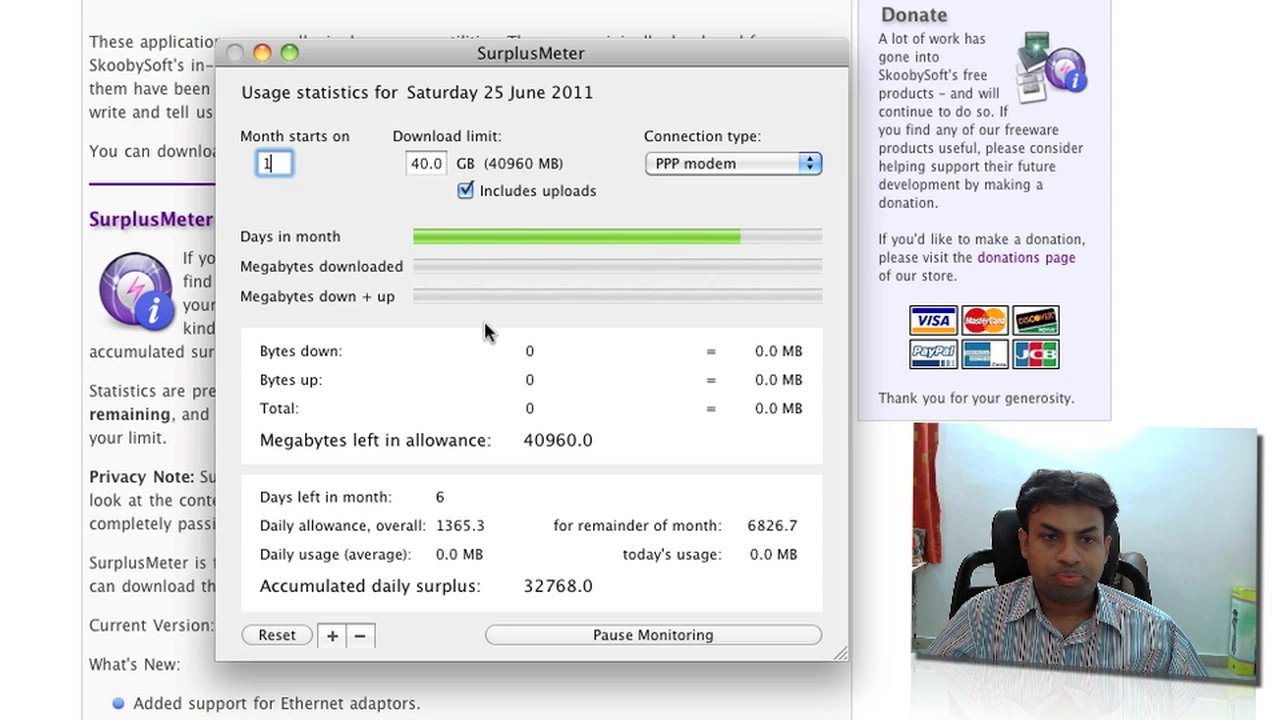
mouse_move(692, 296)
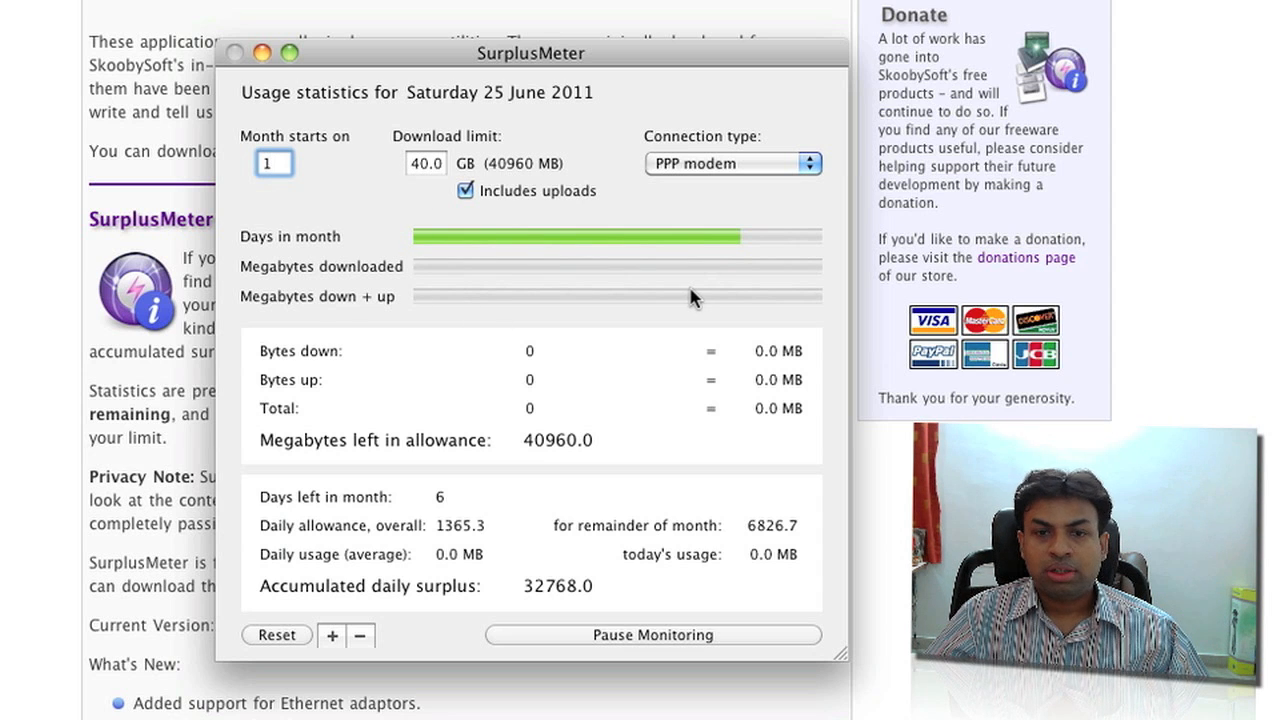
mouse_move(660, 300)
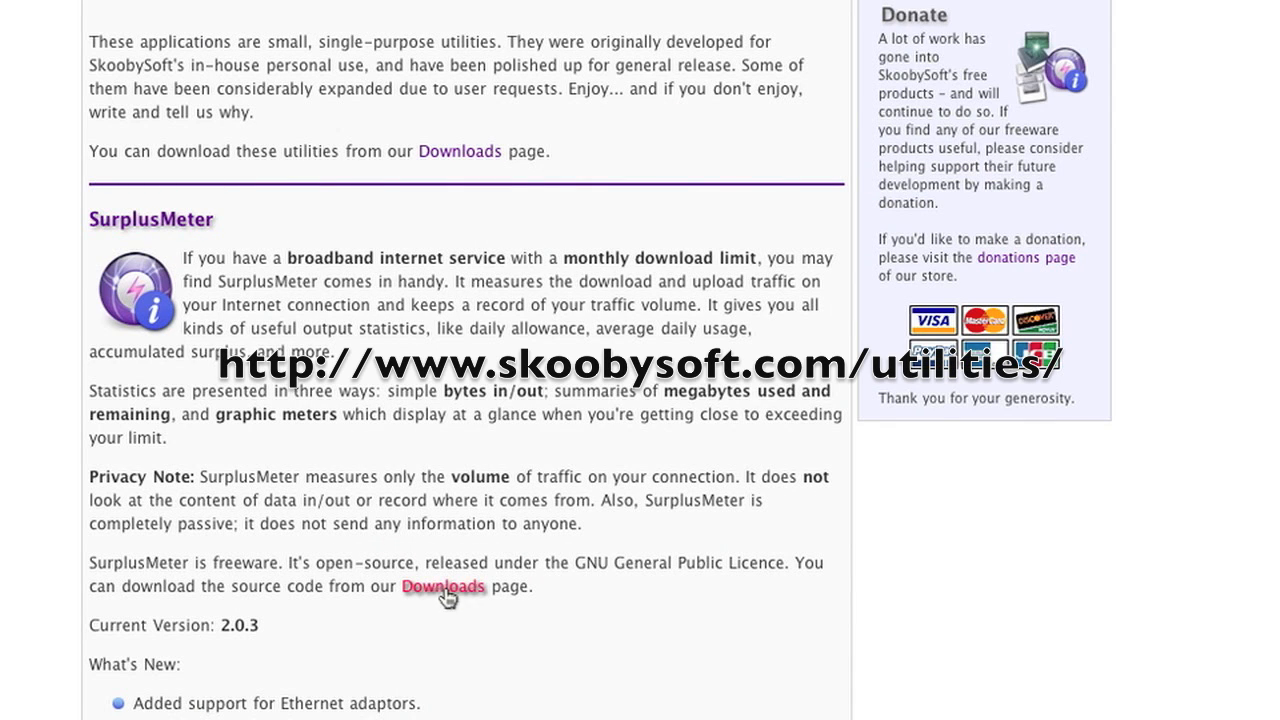
Step: Follow the Downloads link to SkoobySoft's page listing SurplusMeter disk images
click(444, 588)
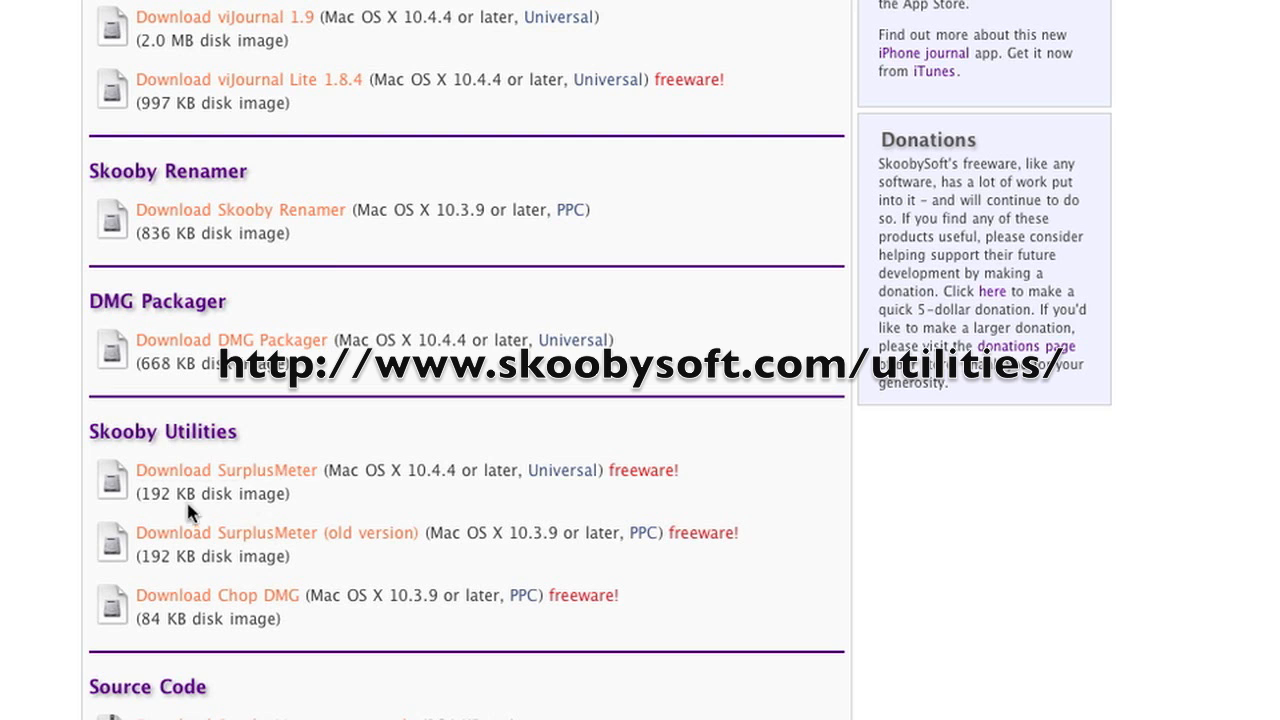
mouse_move(278, 510)
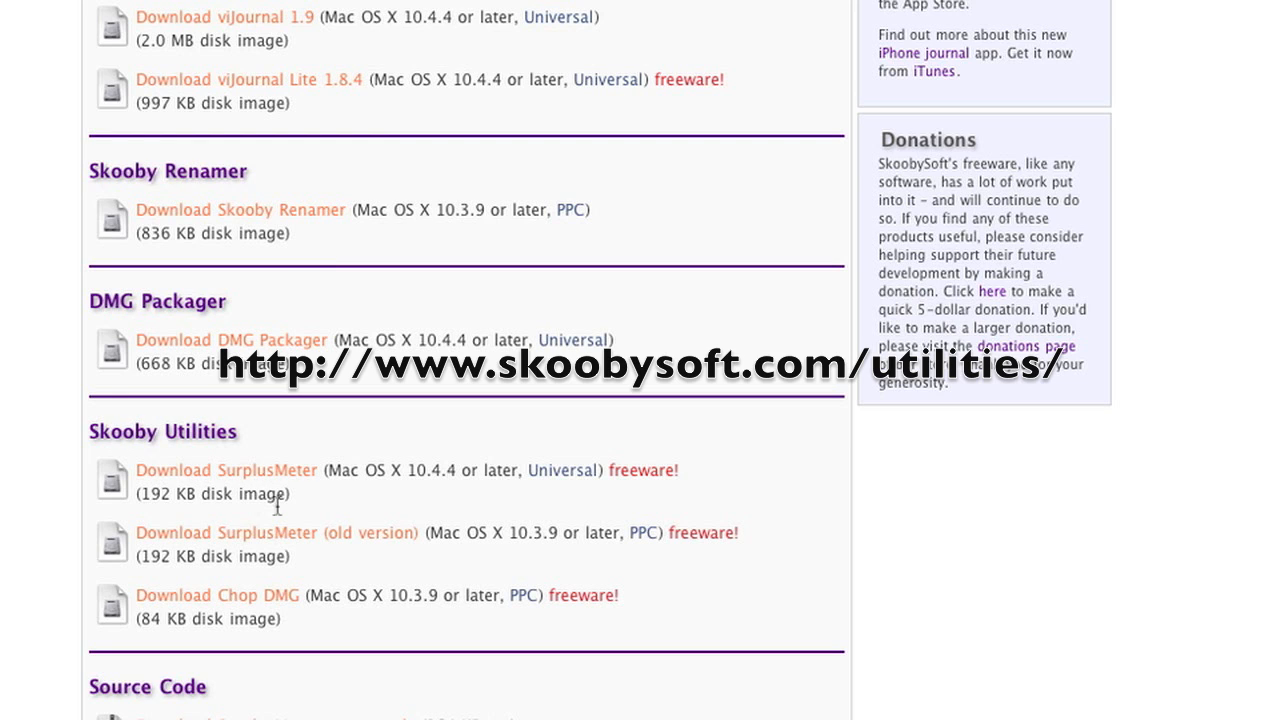